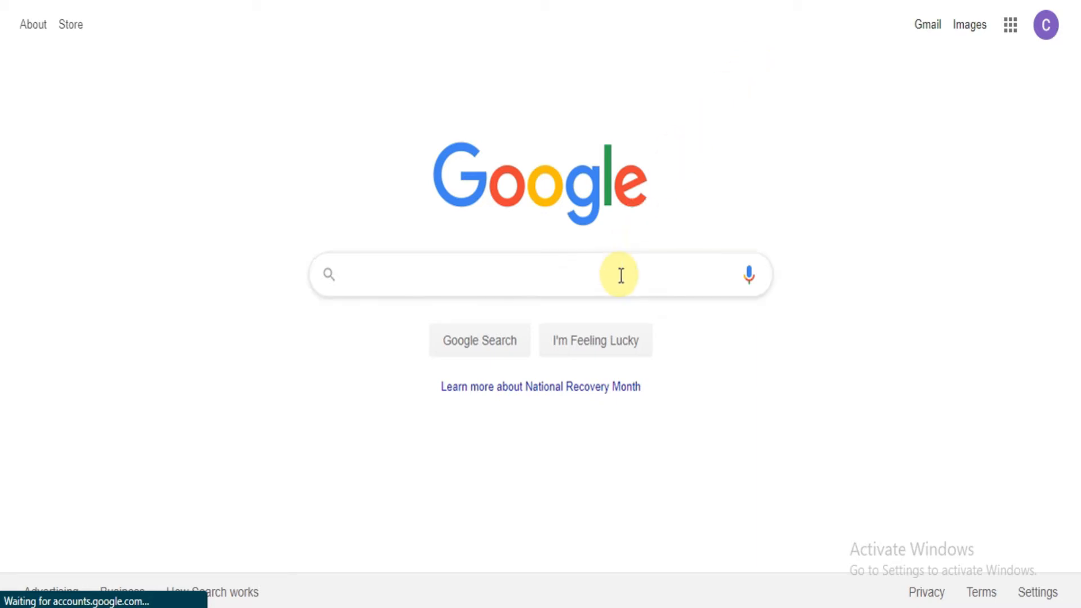
Search Google for 'pcforecaster' to reach the PC Forecaster home page
text(pcfo)
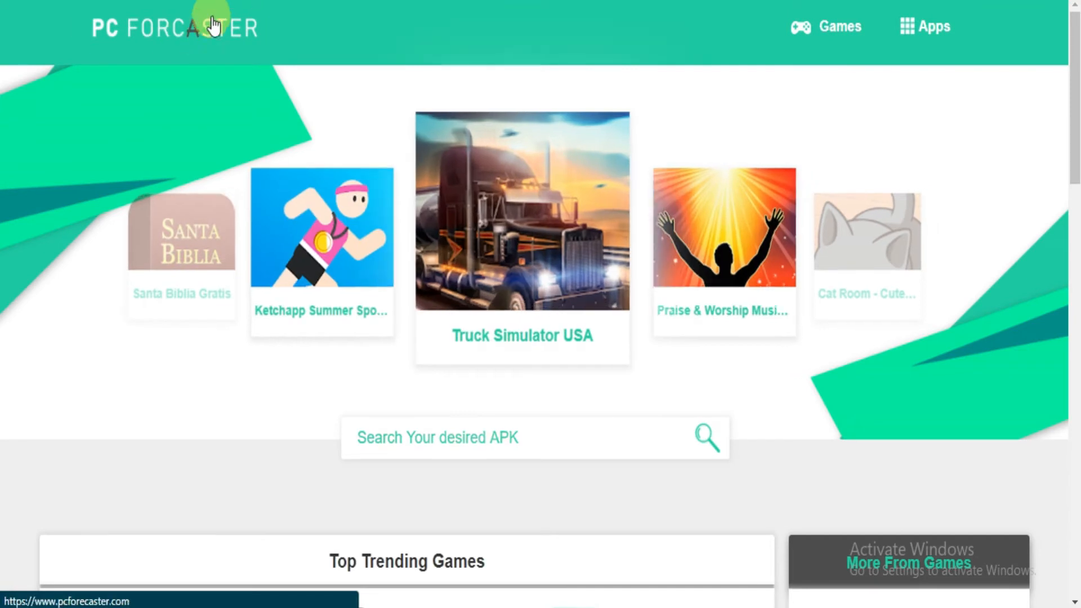
click(933, 27)
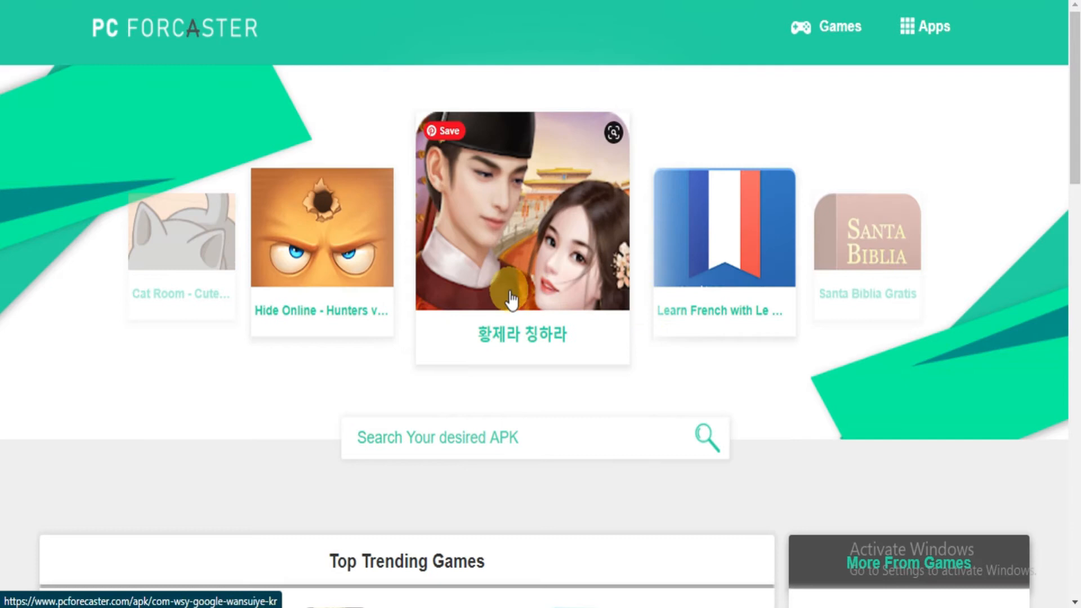
scroll(down, 3)
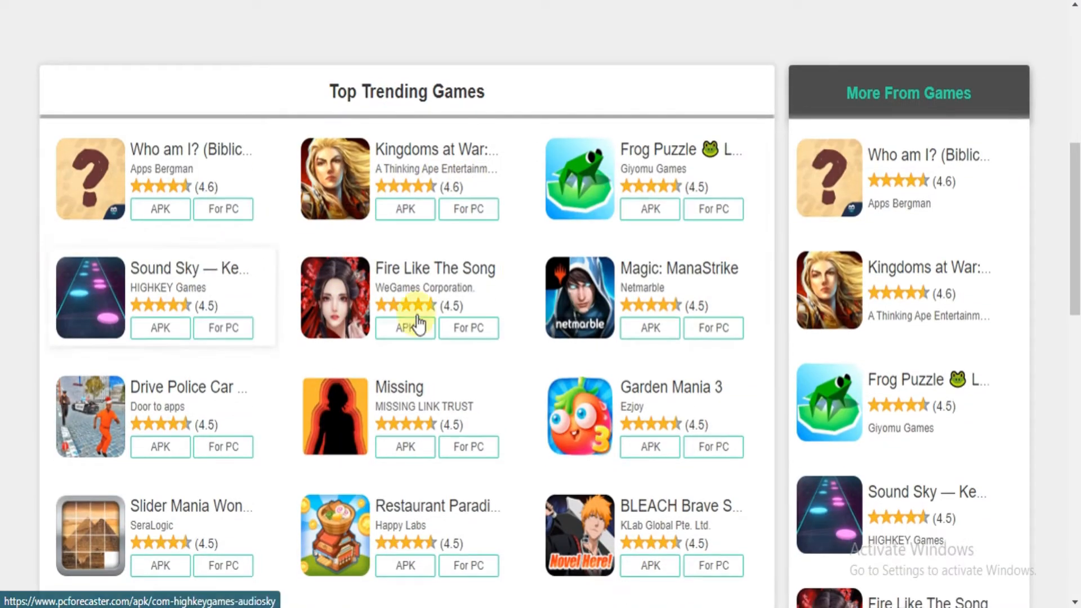
scroll(down, 3)
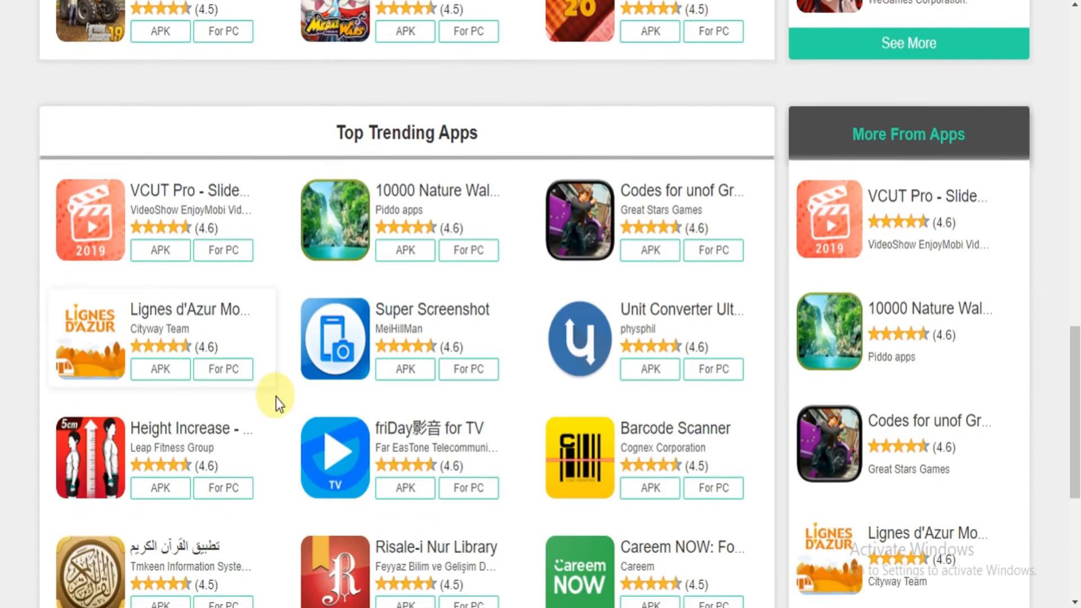
scroll(down, 3)
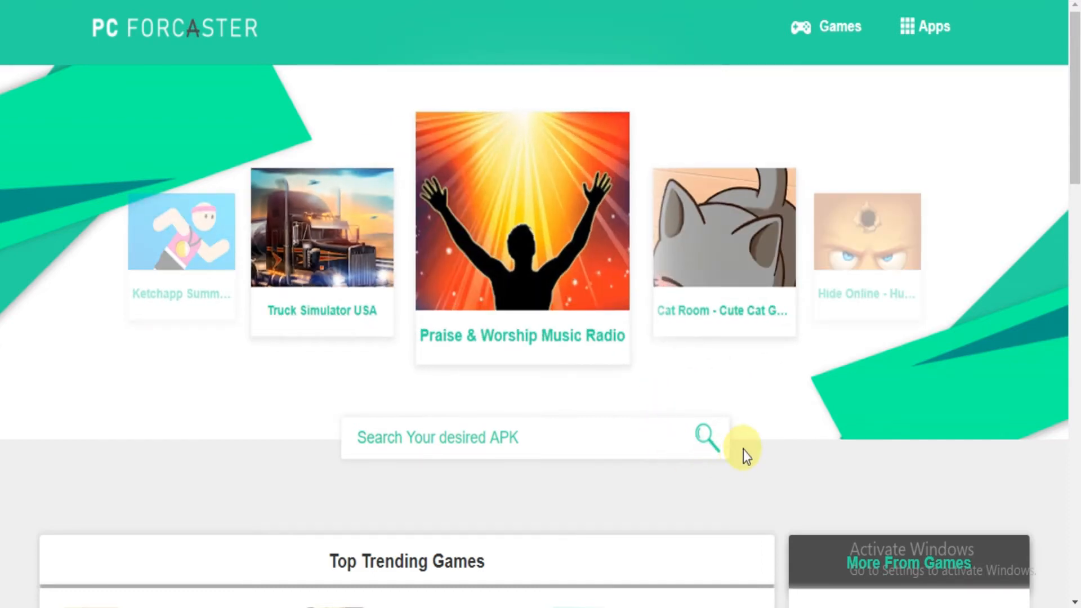
Search the site's APK box for 'tor browser' and open the Tor Browser result
click(534, 438)
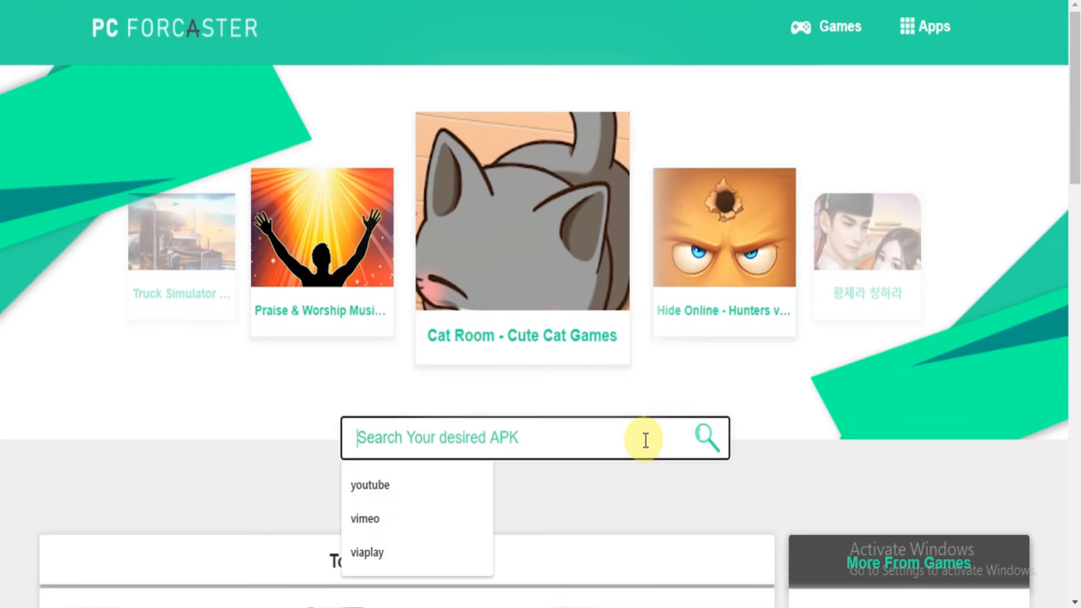
text(tor)
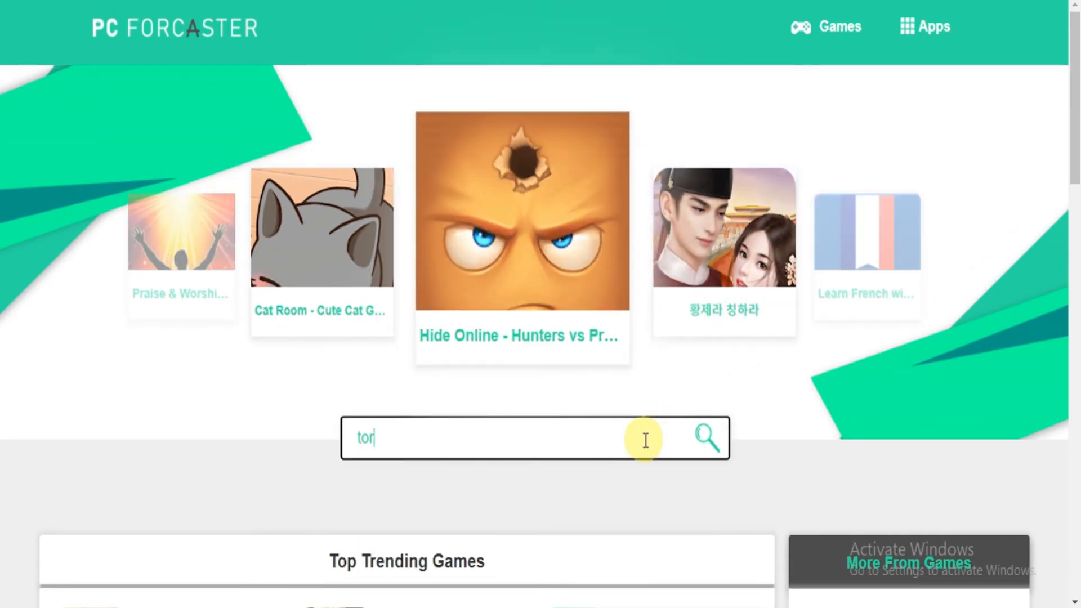
text(browser)
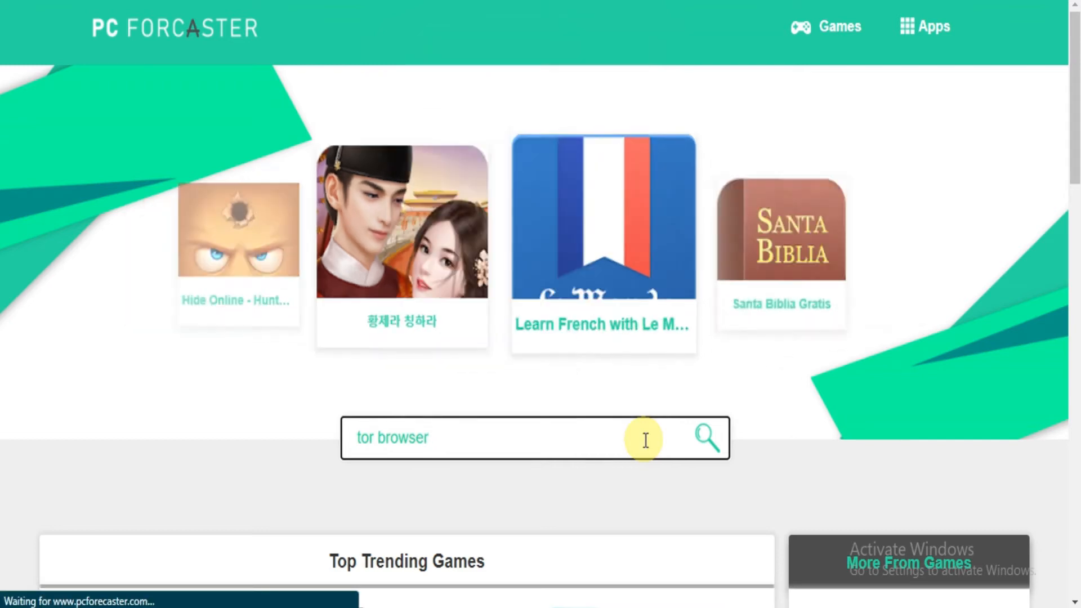
click(707, 438)
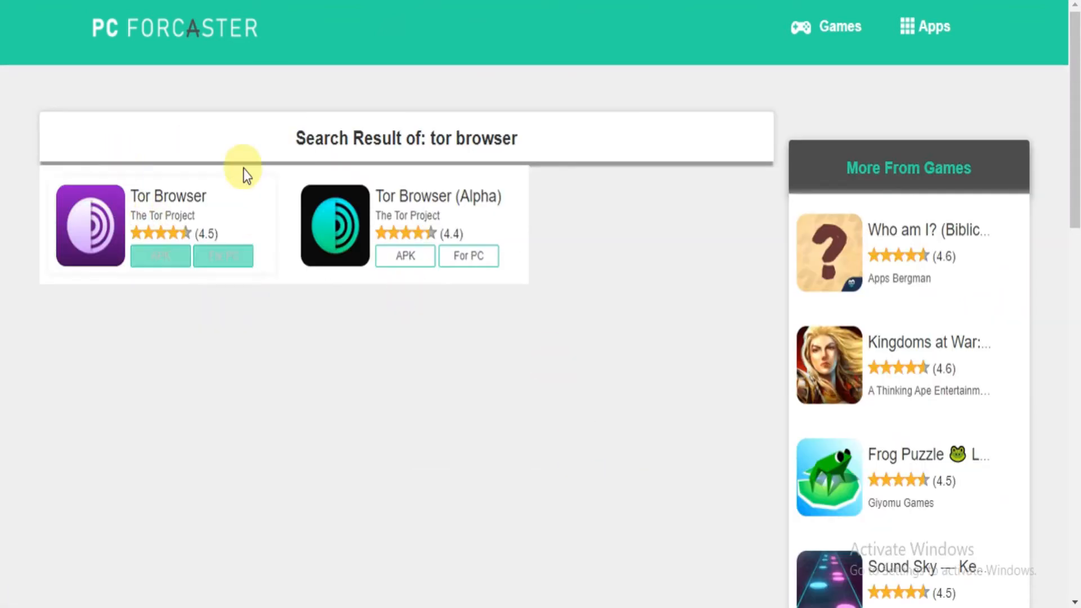
click(160, 256)
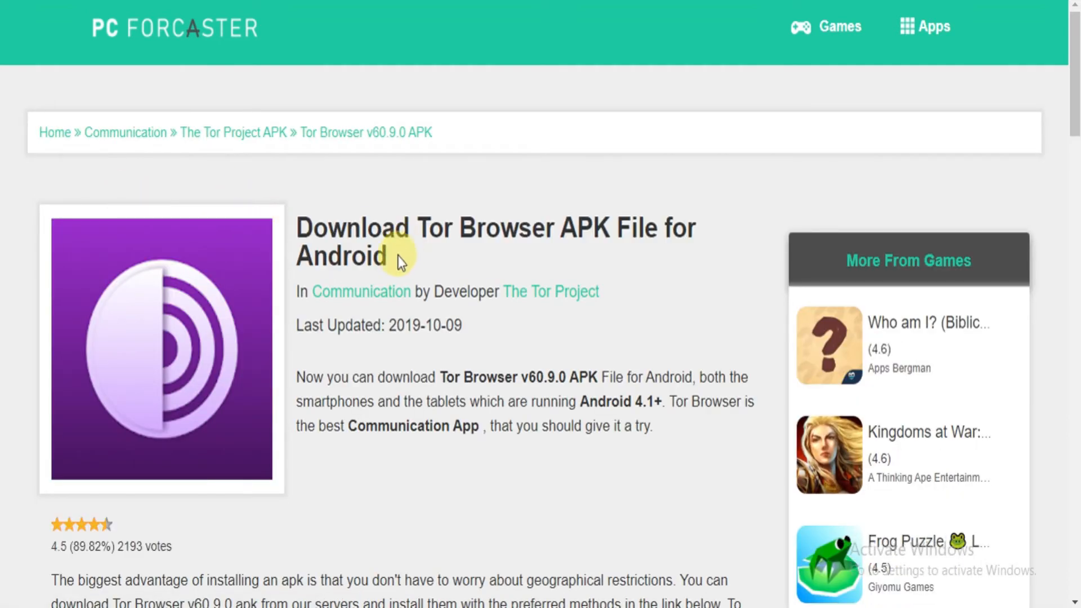
Review the Tor Browser app details and version list down to the v60.9.0 download section
scroll(down, 3)
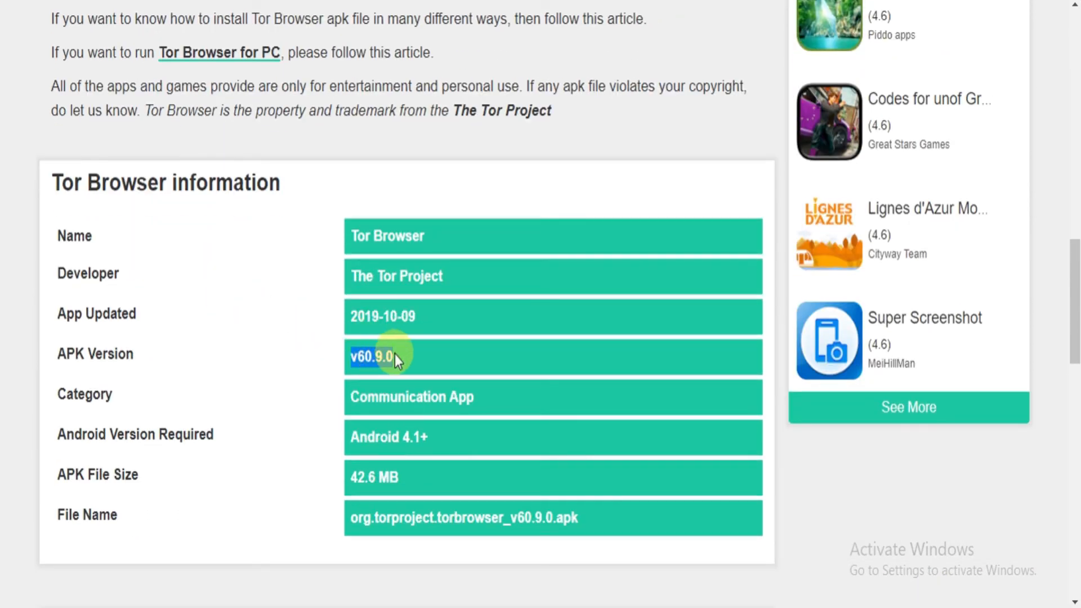
scroll(down, 3)
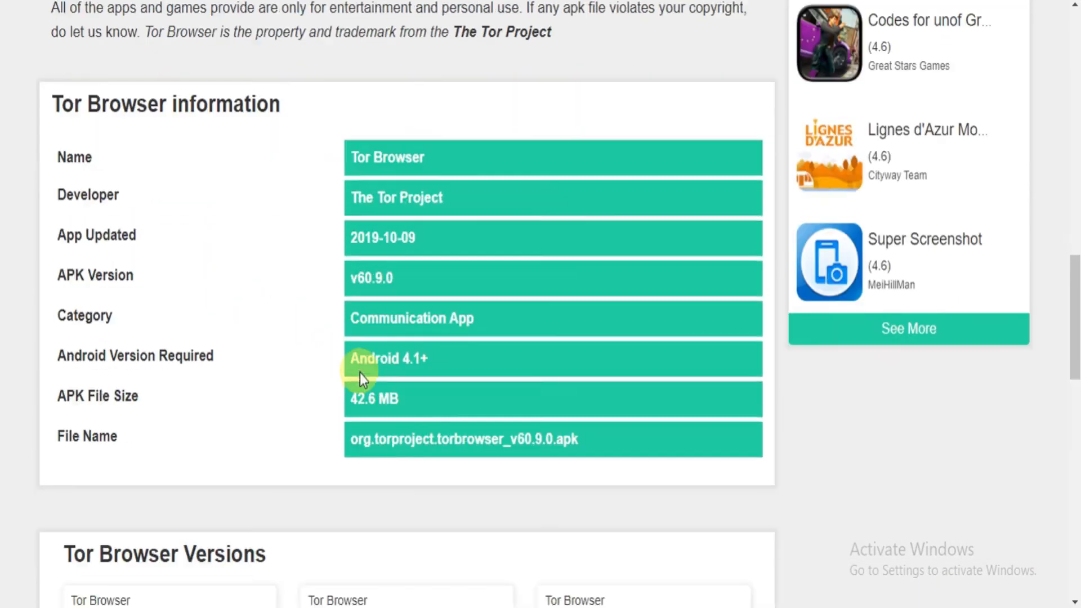
scroll(down, 3)
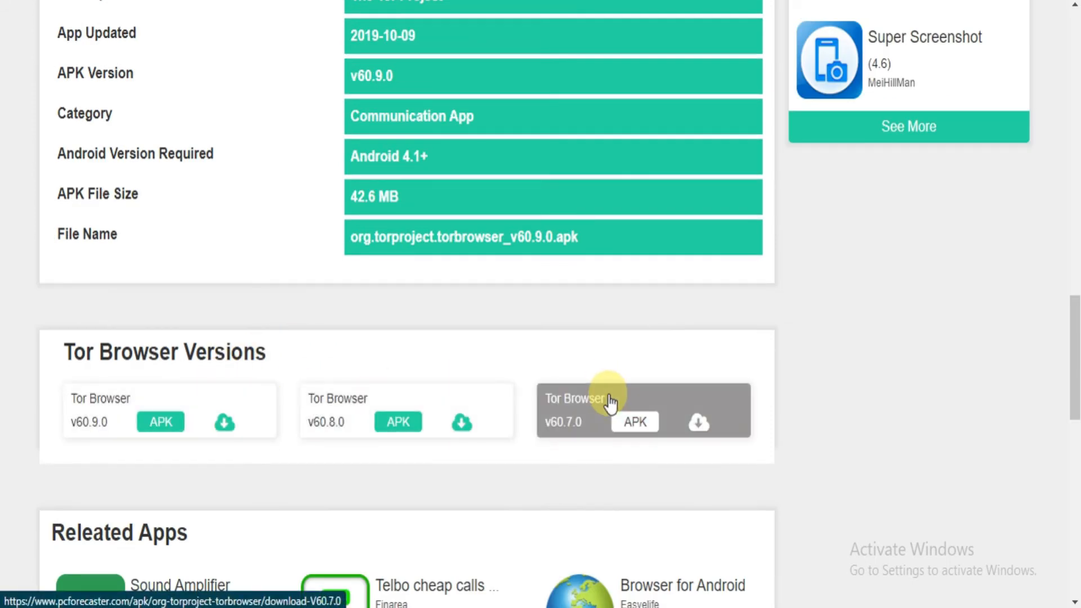
scroll(up, 3)
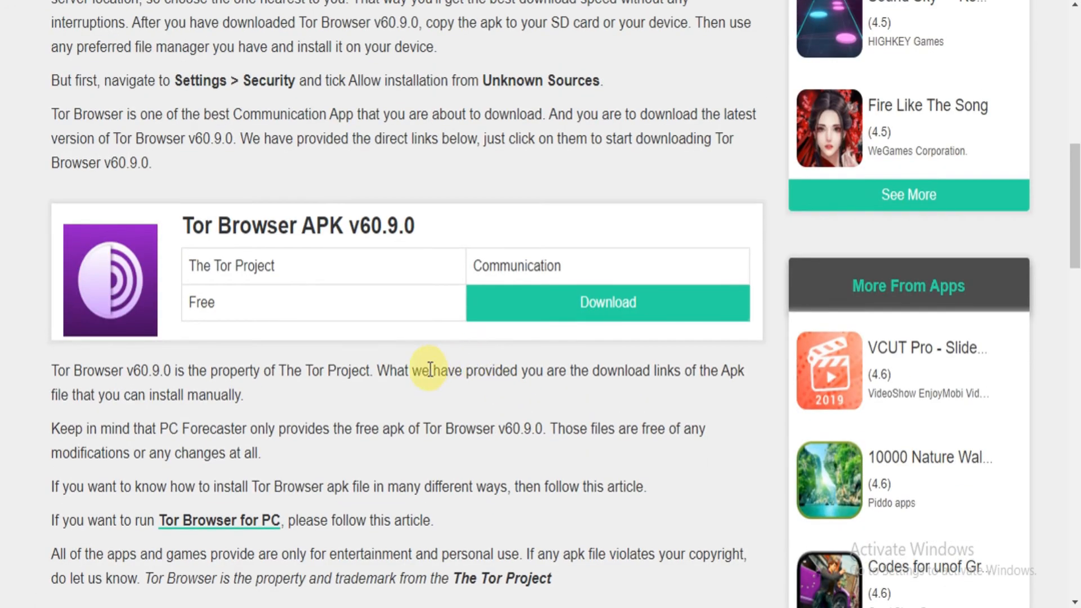
mouse_move(165, 460)
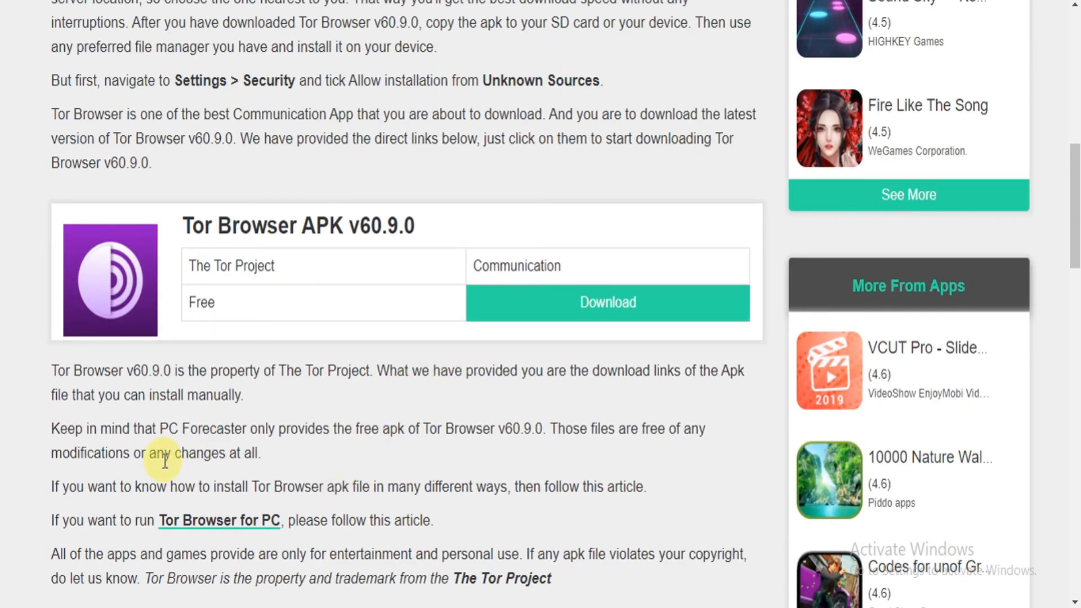
mouse_move(211, 515)
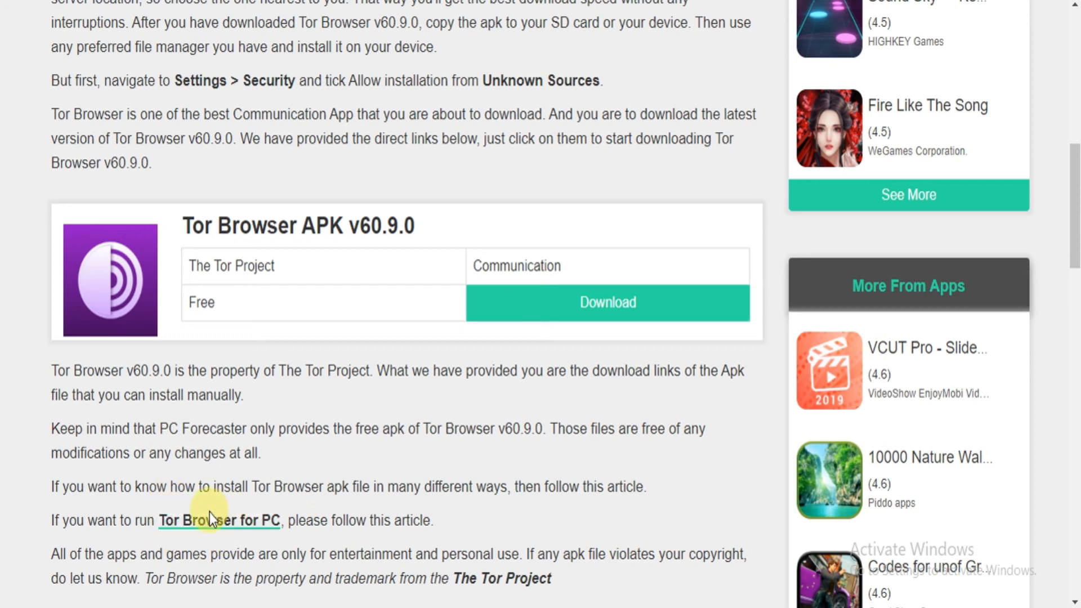
Open the 'Tor Browser for PC' article and reach its BlueStacks and Nox install steps
click(219, 520)
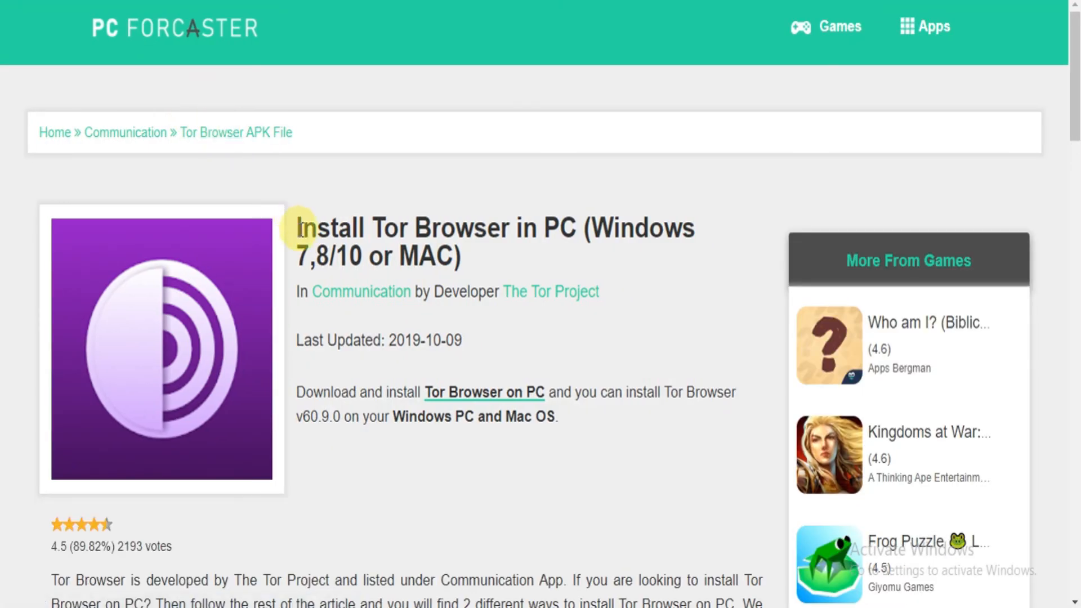
scroll(down, 3)
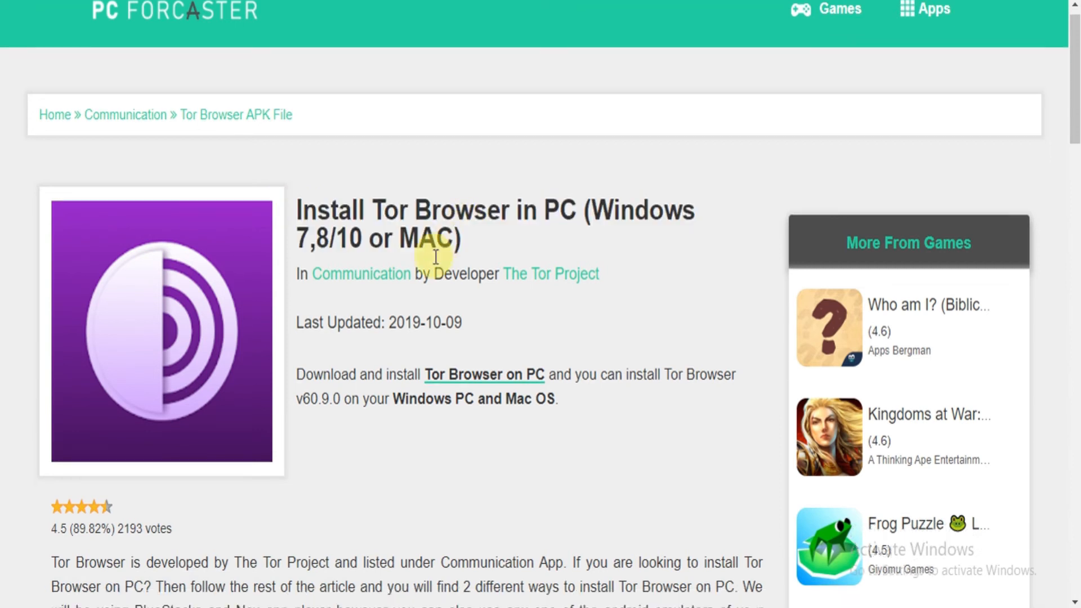
scroll(down, 3)
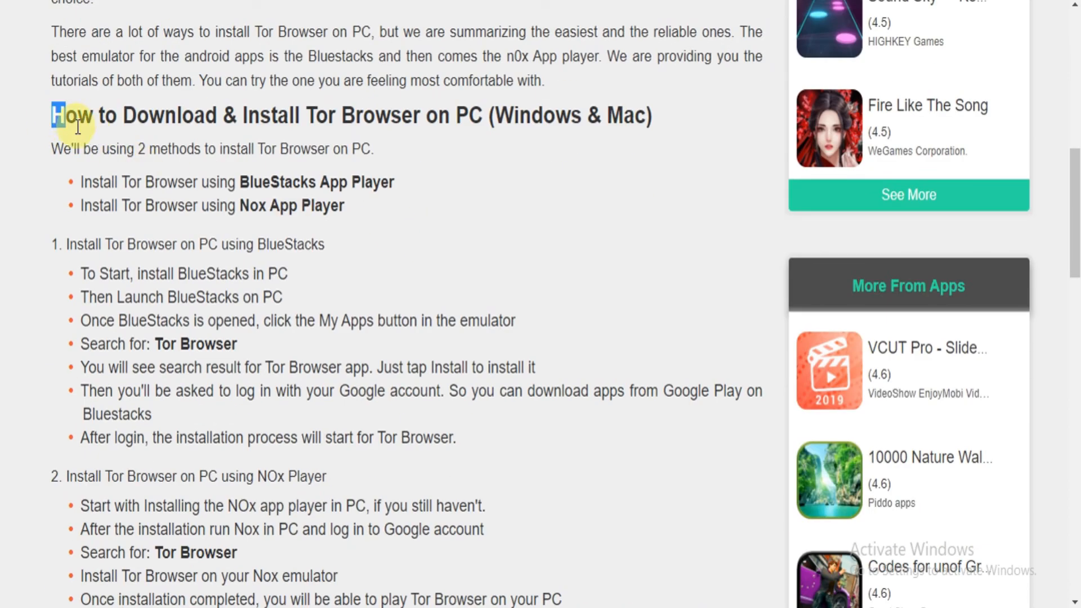